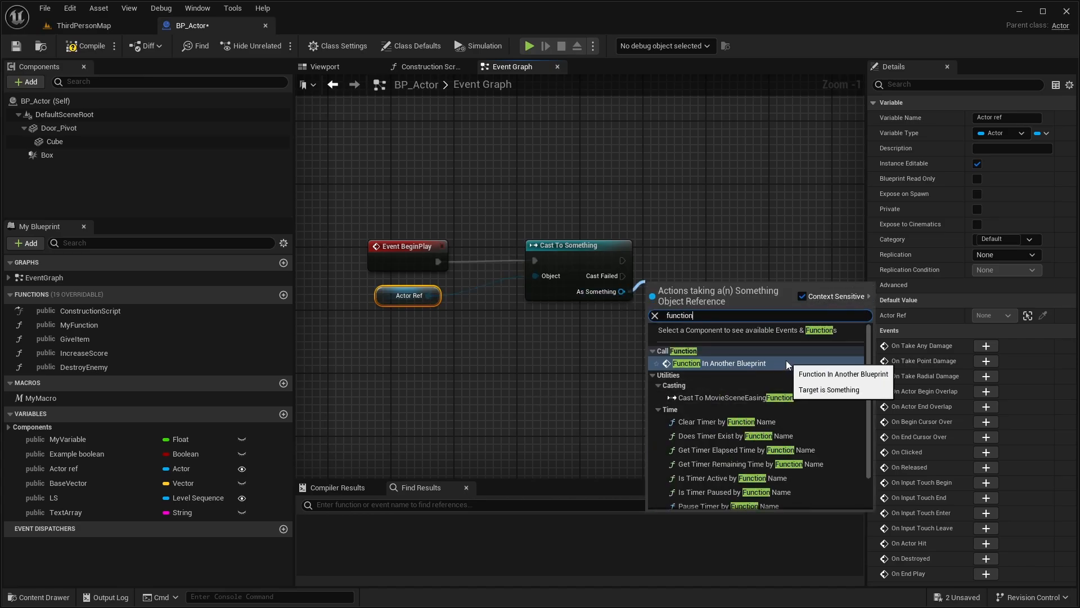
# Call Function In Another Blueprint on the cast result, then view BP_Dog's Sit function graph.
pyautogui.click(723, 363)
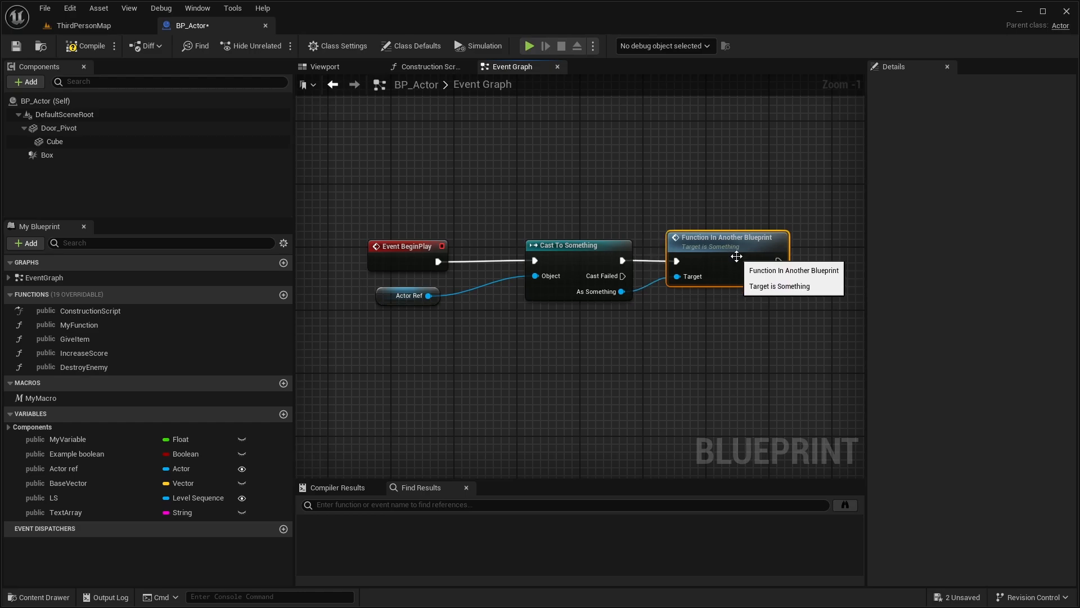
pyautogui.click(305, 25)
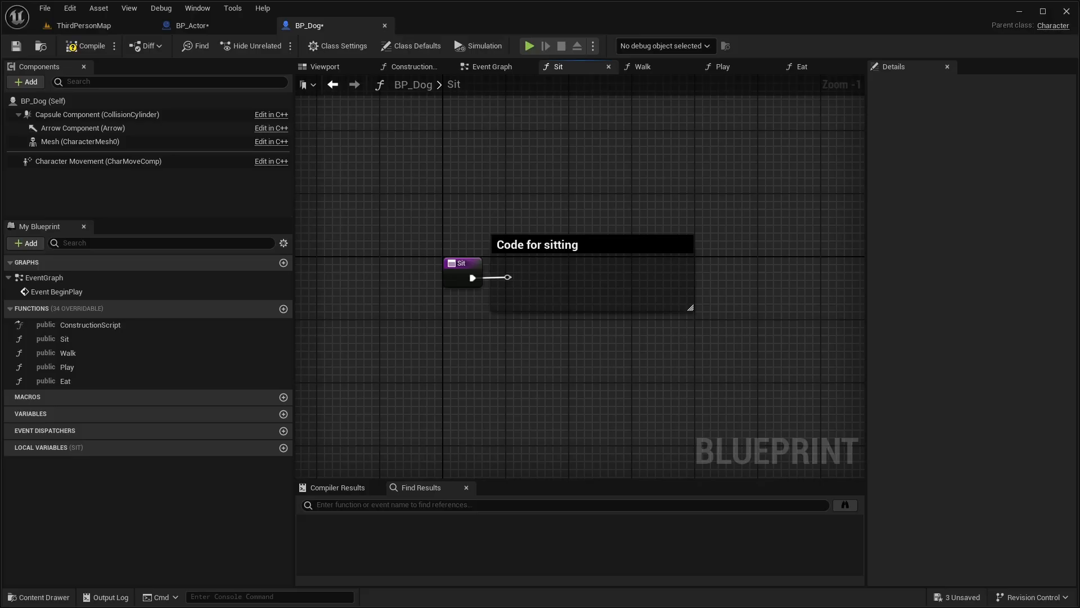
# Search 'call fun' from the As BP Dog pin to list BP_Dog's Eat, Play, Sit and Walk.
pyautogui.click(193, 25)
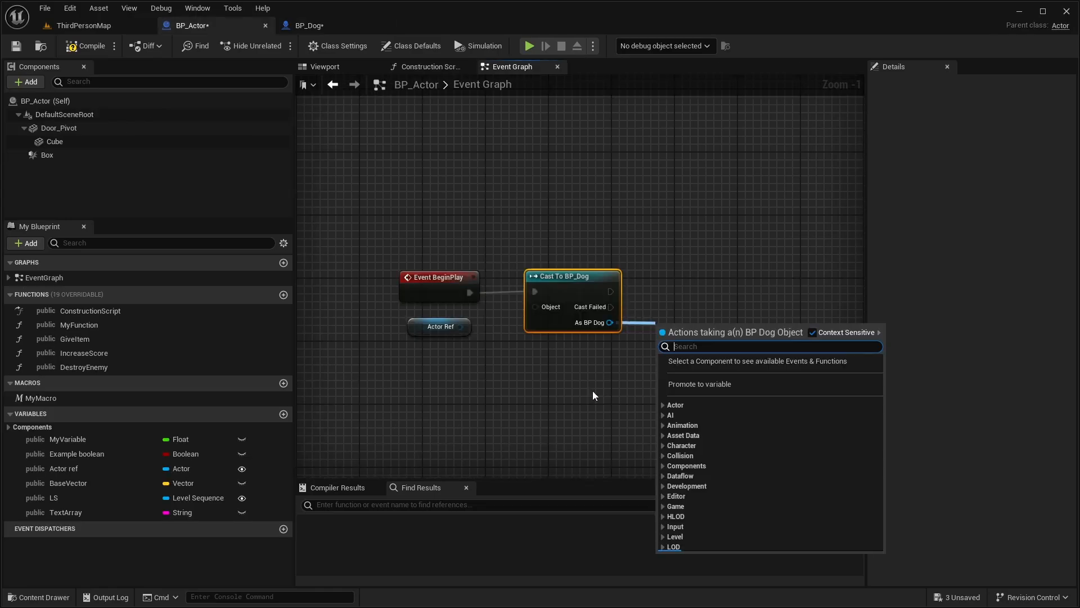
pyautogui.write('call')
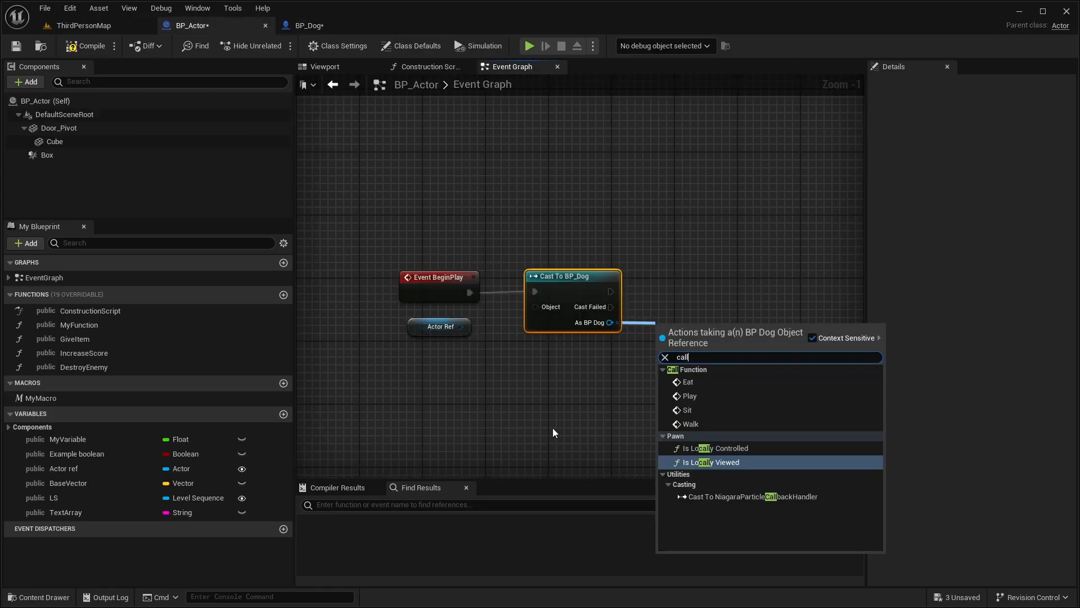
pyautogui.write('fun')
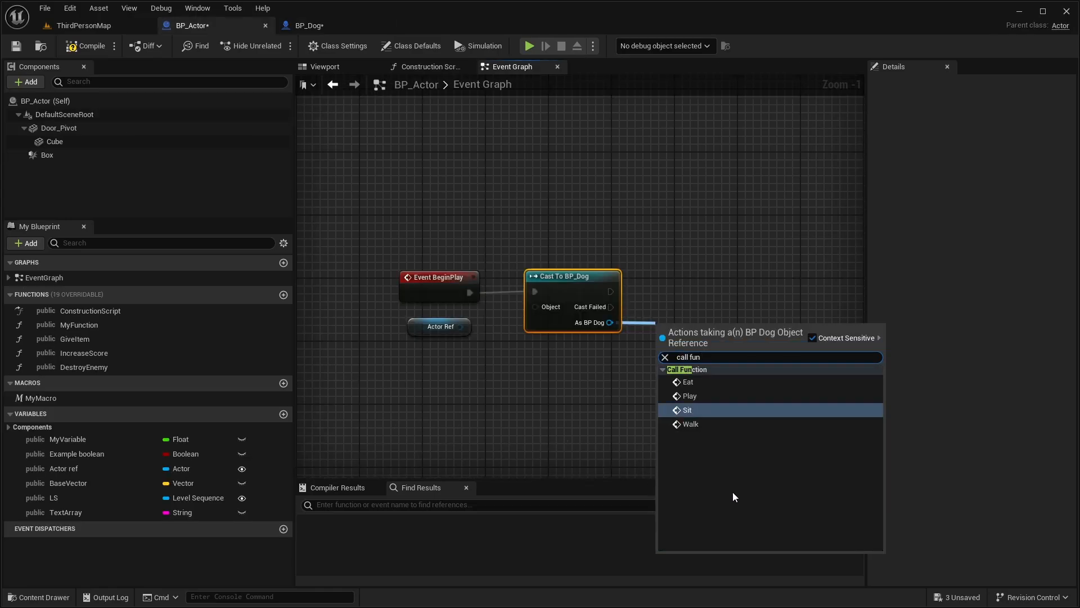
pyautogui.moveTo(733, 502)
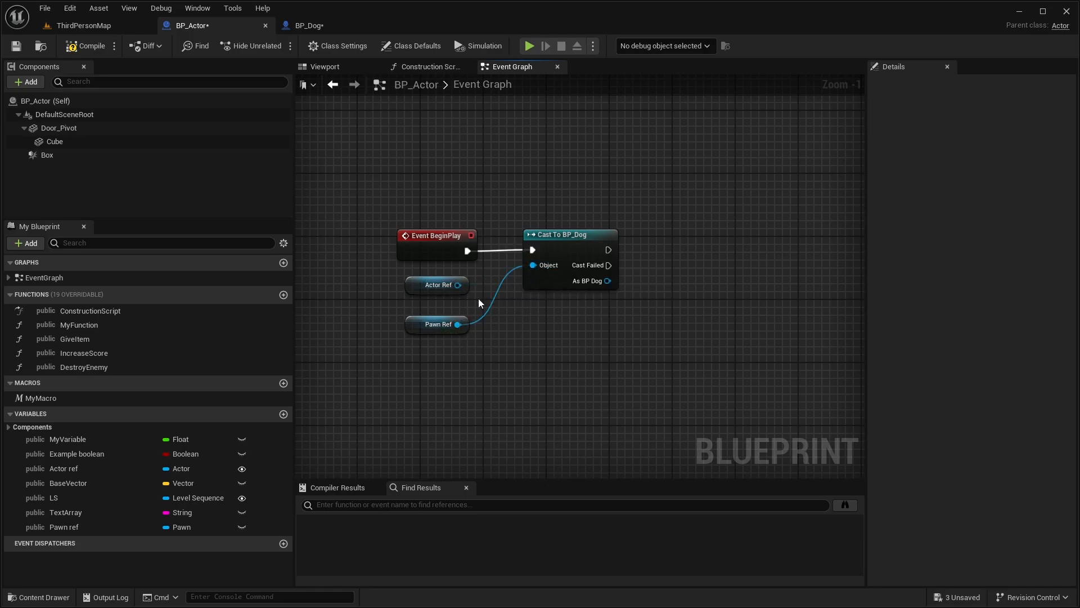
pyautogui.scroll(3)
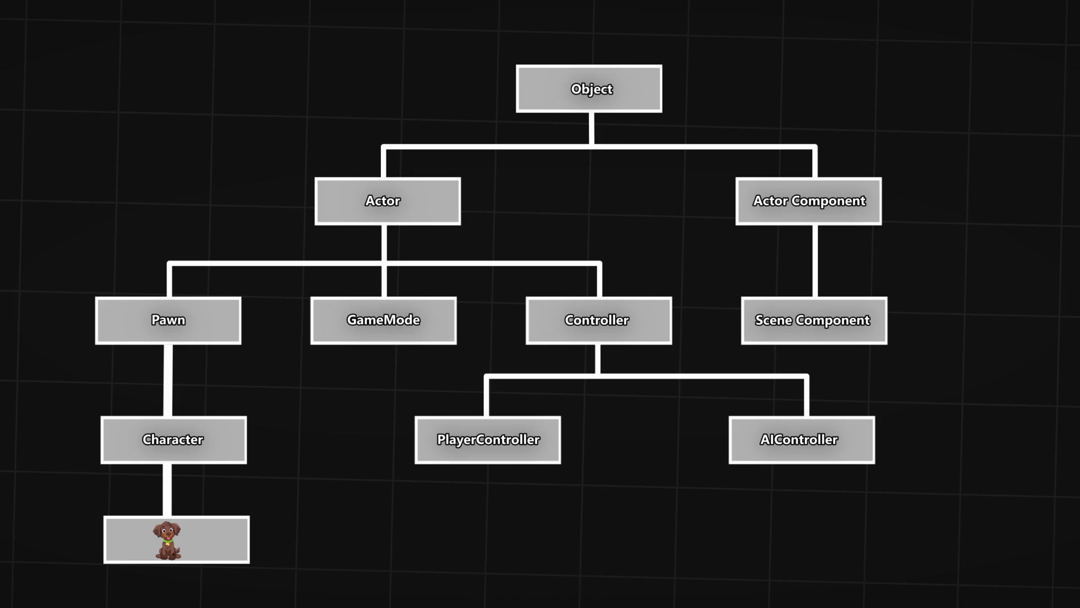
# Choose Add > Blueprint Class in the Content Browser to show Pick Parent Class.
pyautogui.click(383, 200)
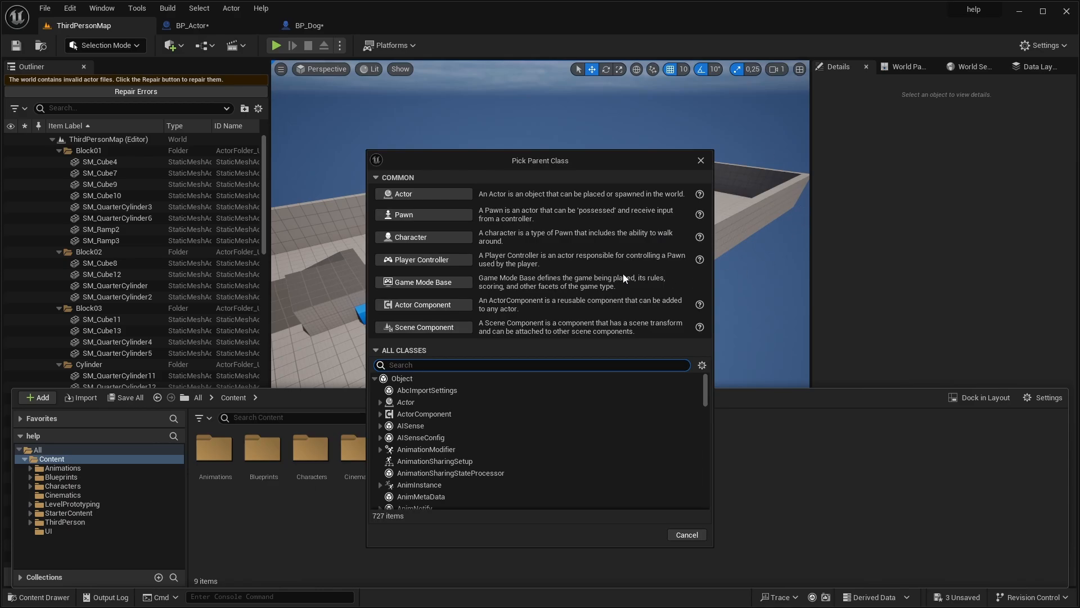
pyautogui.moveTo(473, 254)
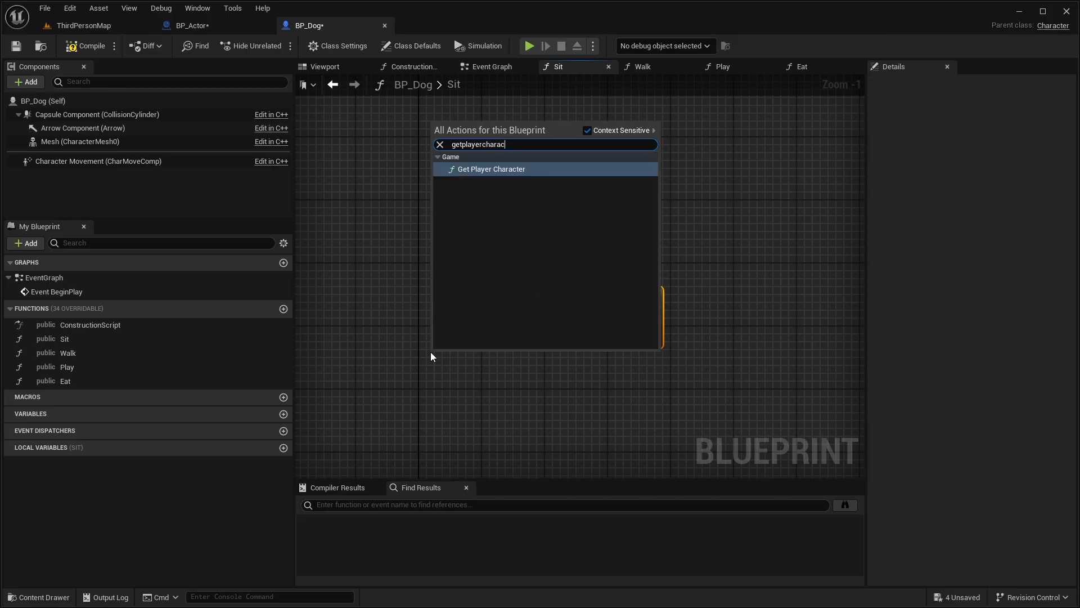
# Place Get Player Character in Sit and add a CapsuleComponent Begin Overlap event.
pyautogui.click(491, 169)
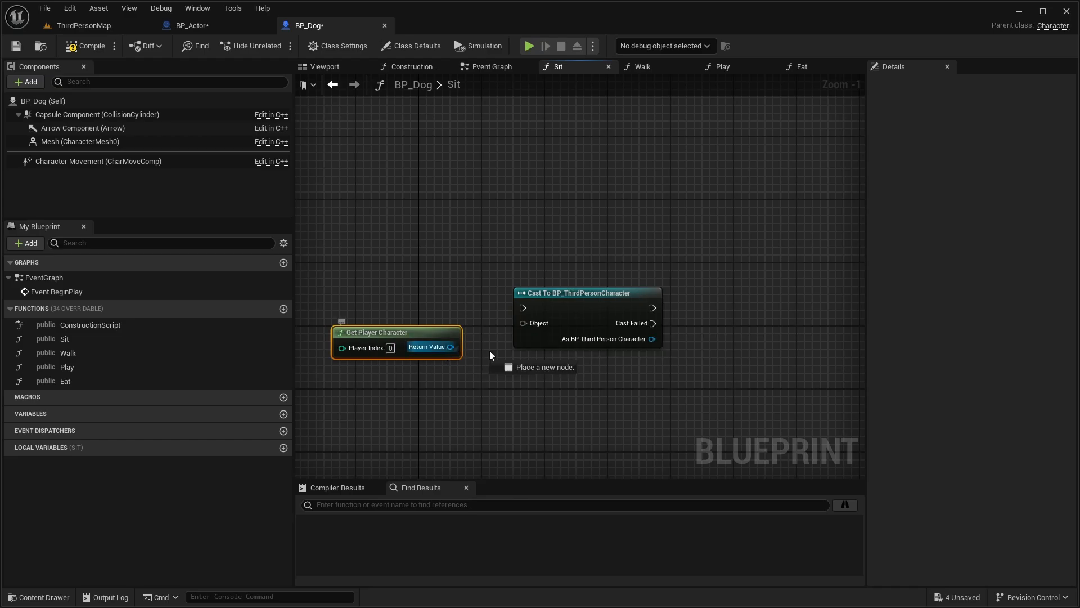
pyautogui.click(491, 66)
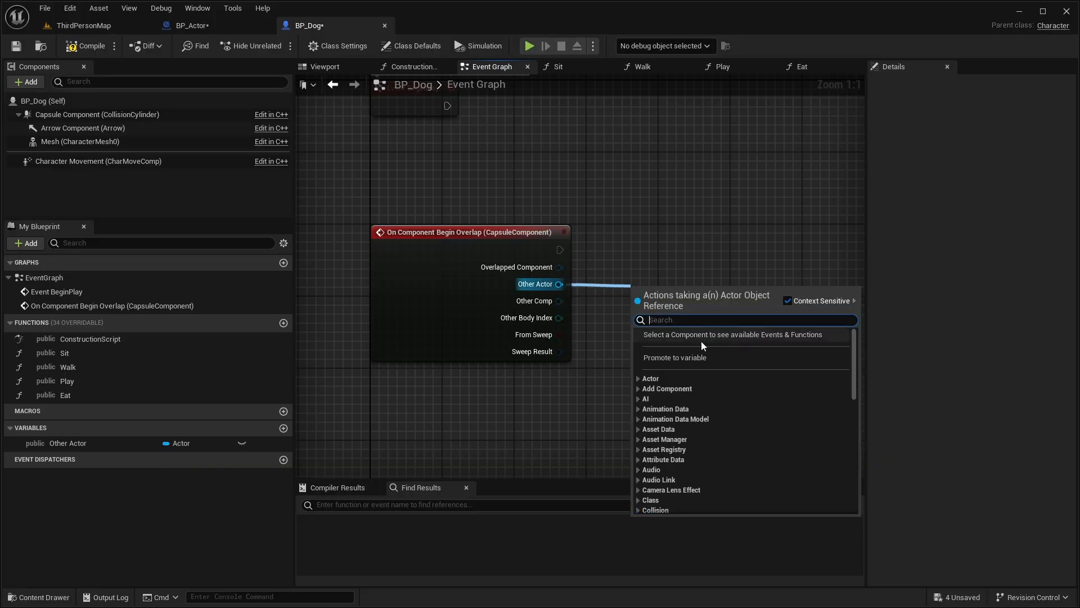
# Add a Tags array element to the level's BP_Actor and enter its tag name.
pyautogui.click(674, 357)
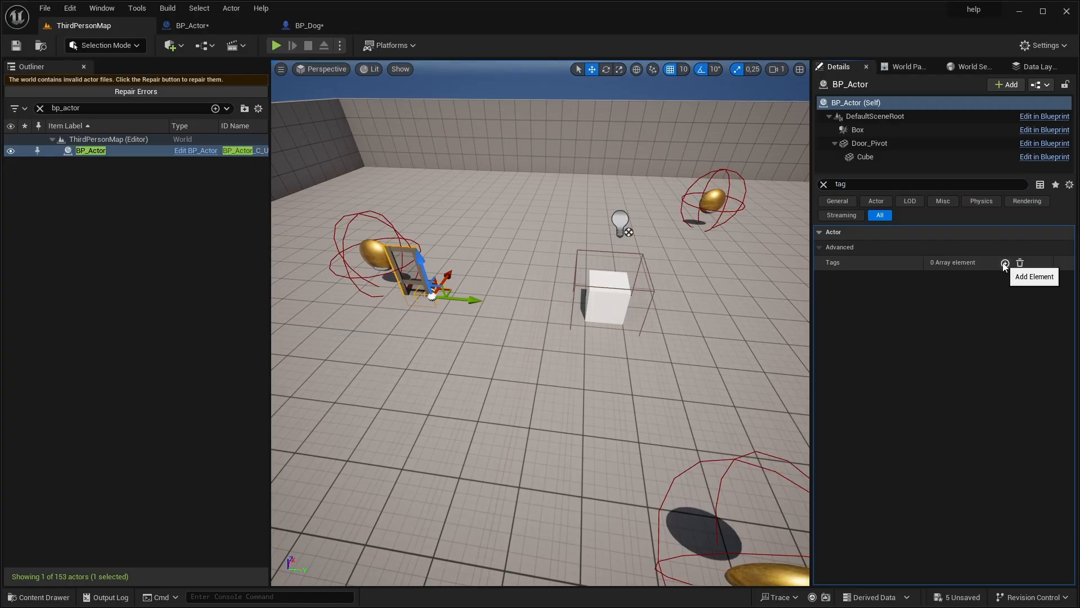
pyautogui.click(1003, 263)
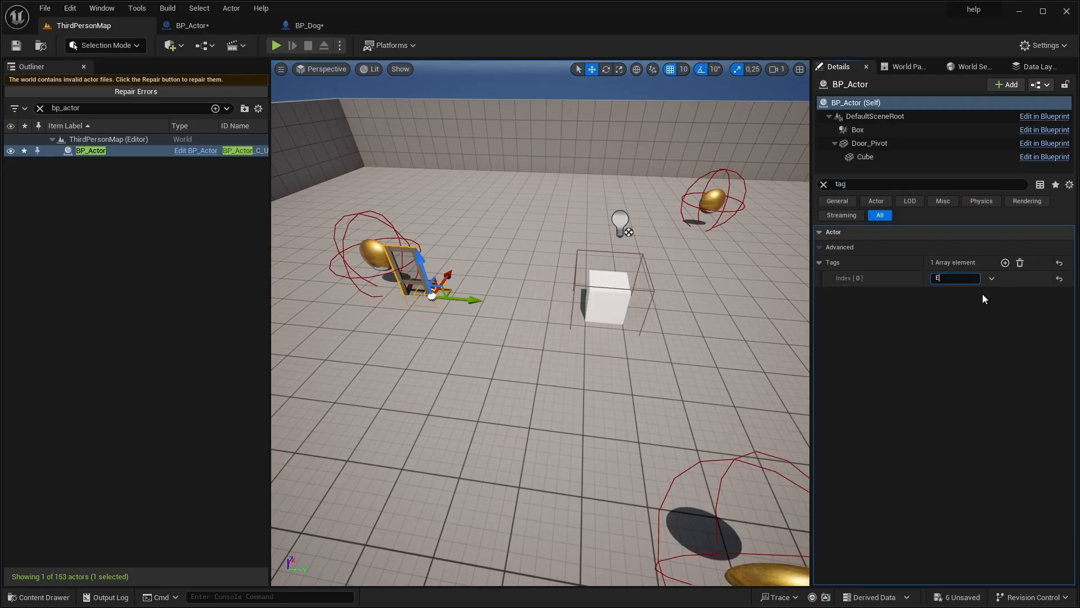
pyautogui.click(310, 25)
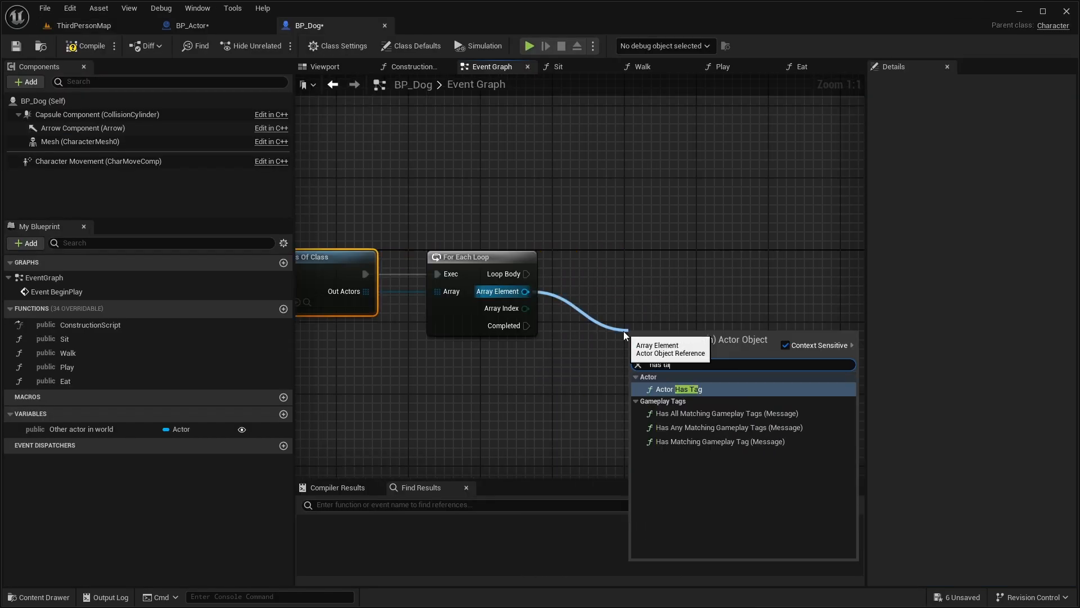
# Add Actor Has Tag per array element and a Cast To Something node after the Branch.
pyautogui.click(679, 389)
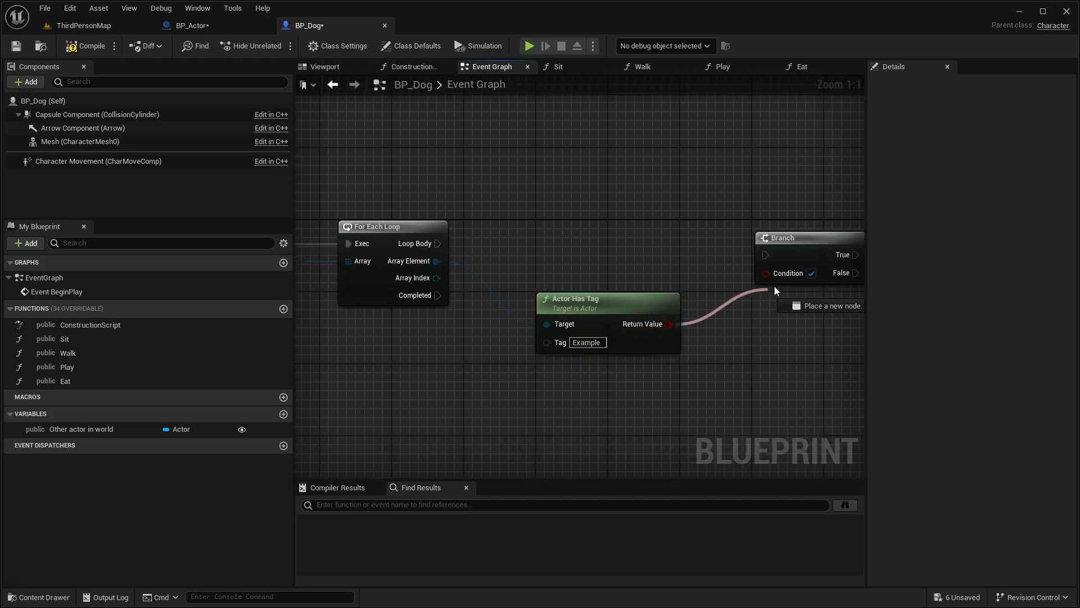
pyautogui.moveTo(782, 248)
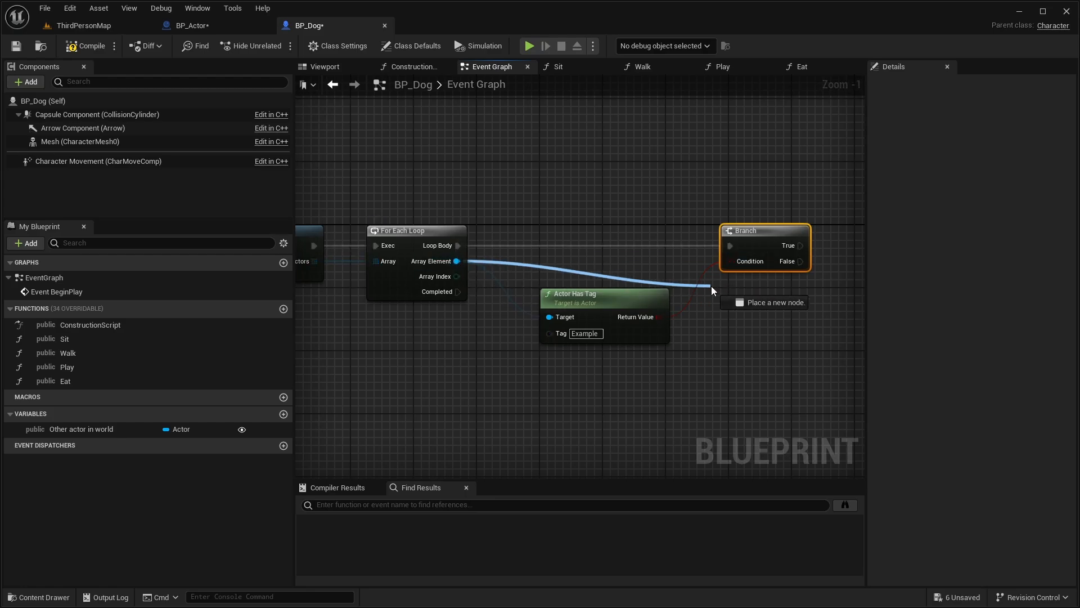
pyautogui.write('cast to some')
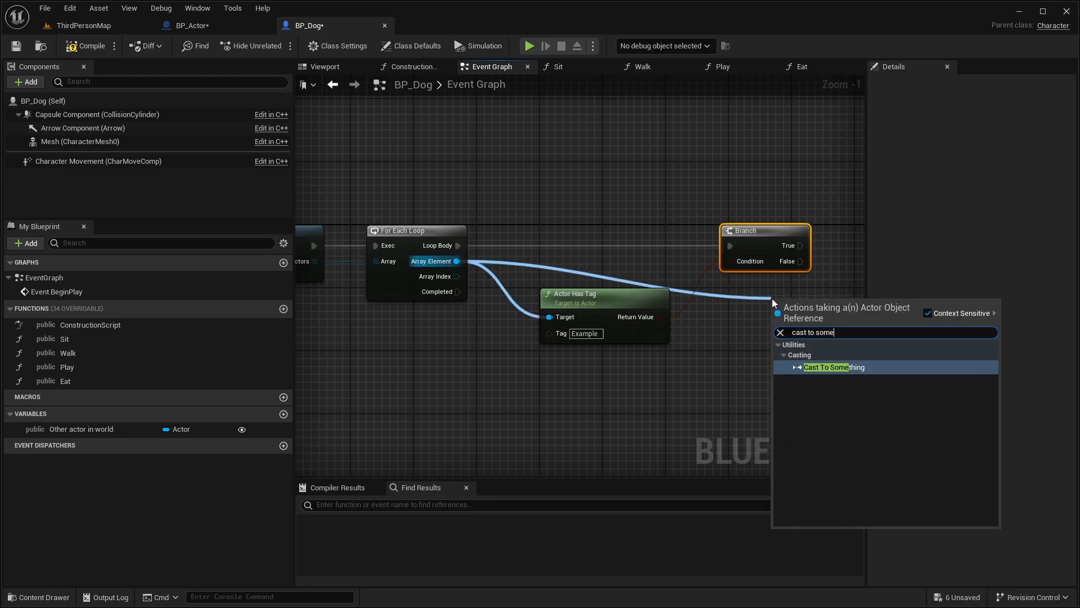
pyautogui.click(834, 367)
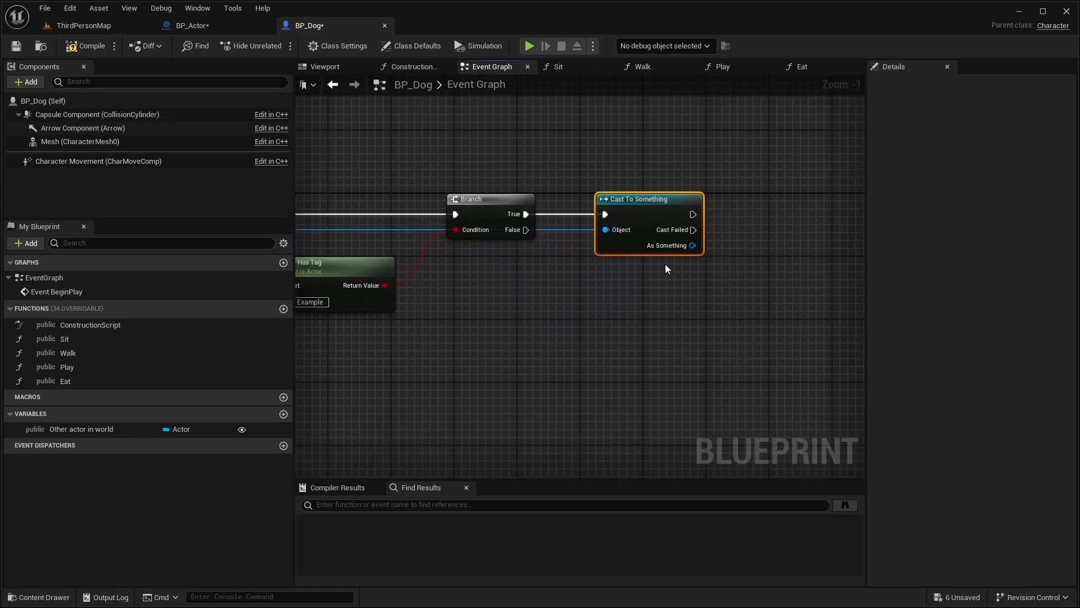
pyautogui.scroll(-3)
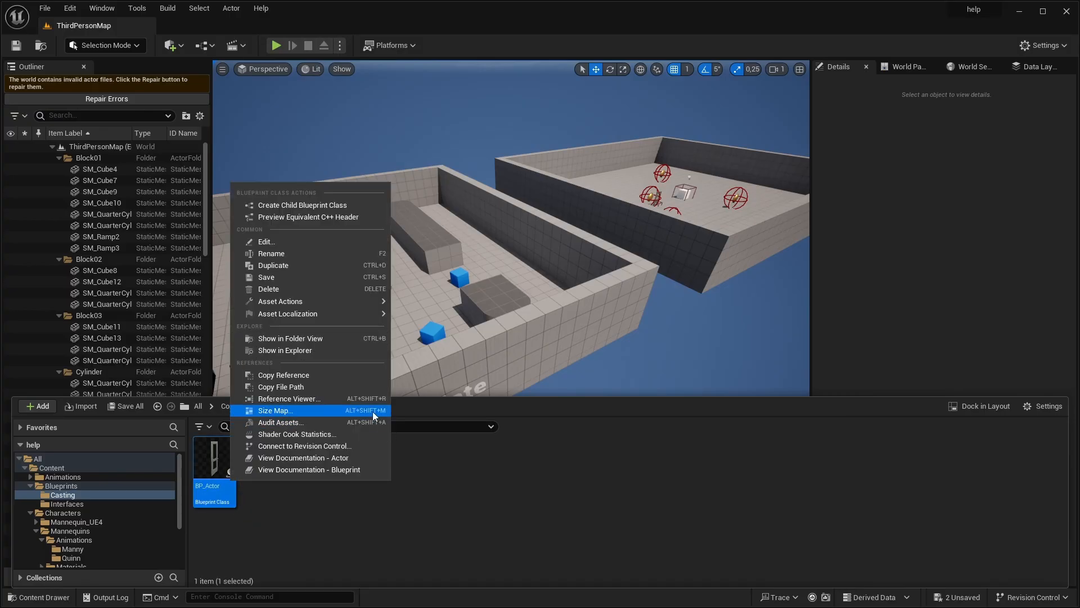
# Open BP_Actor's Size Map showing 89 dependent assets totalling 125.8 MB.
pyautogui.click(275, 411)
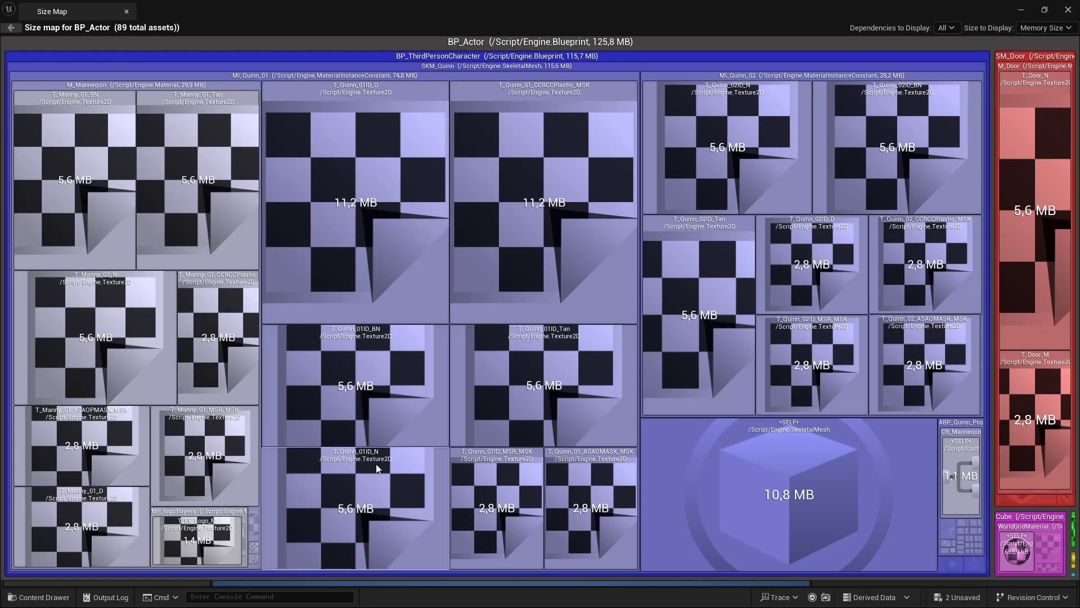
pyautogui.moveTo(474, 584)
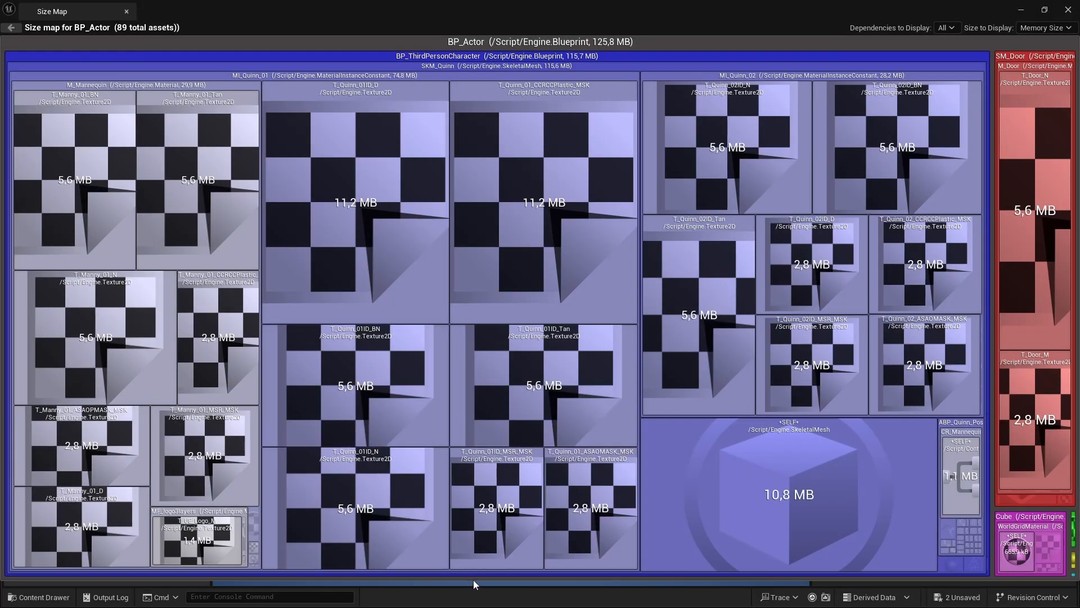
pyautogui.moveTo(663, 513)
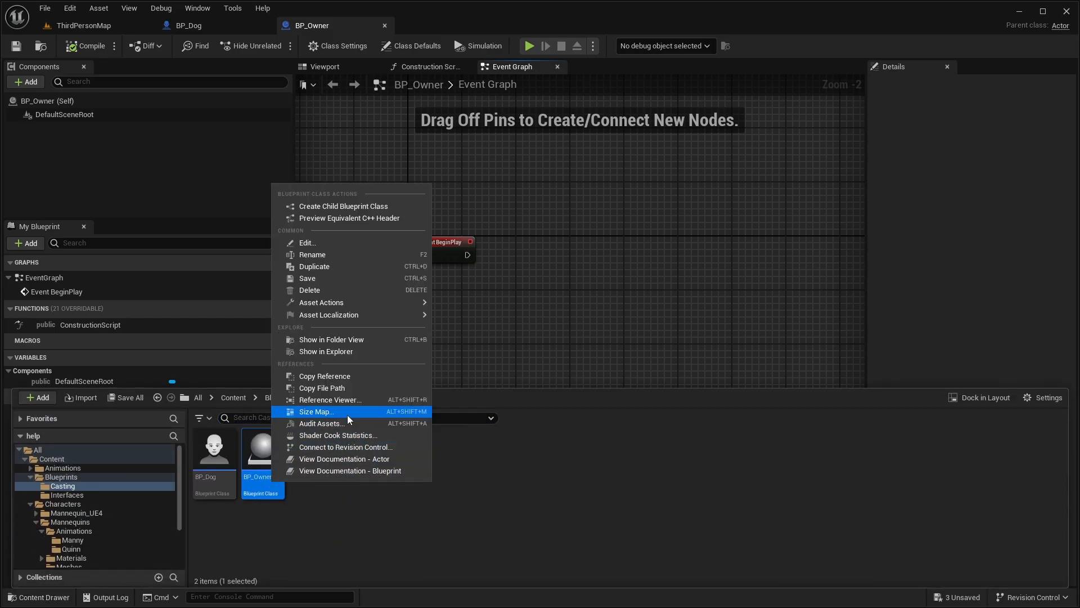
# Dismiss the asset context menu, back to BP_Owner's Event BeginPlay graph.
pyautogui.click(317, 411)
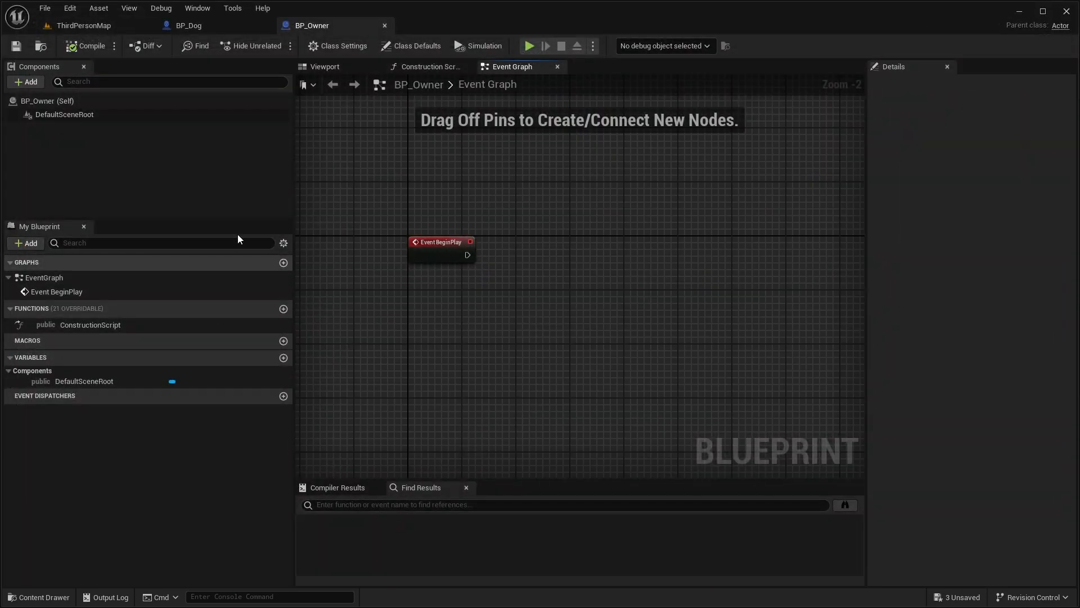
pyautogui.moveTo(283, 357)
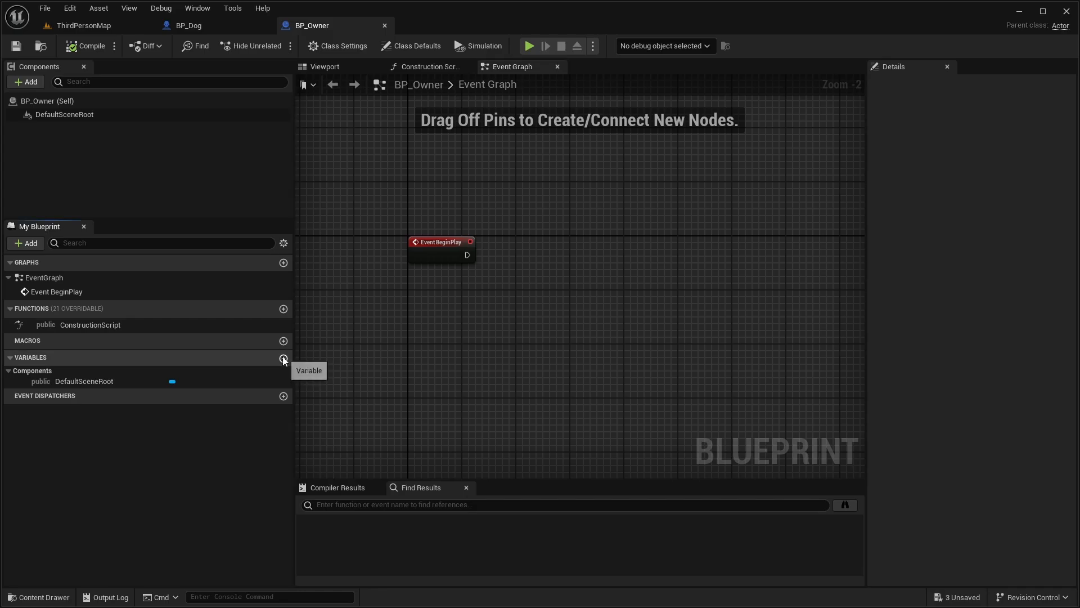
# Add an instance-editable Actor reference variable and build the cast-to-BP_Dog Eat-when-Hunger≤50 graph.
pyautogui.click(283, 358)
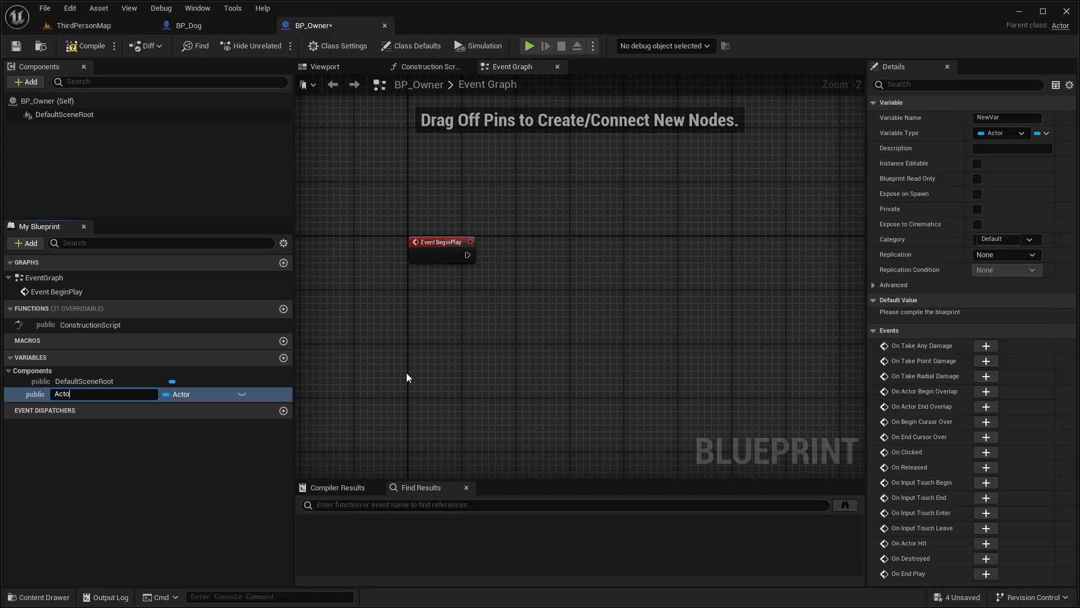
pyautogui.click(242, 397)
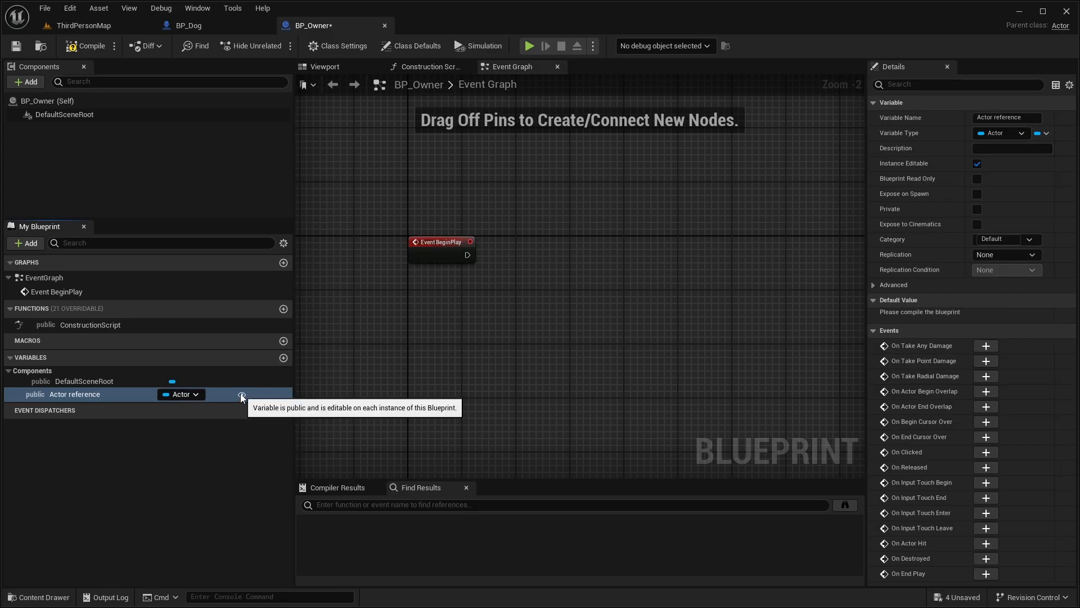
pyautogui.click(83, 25)
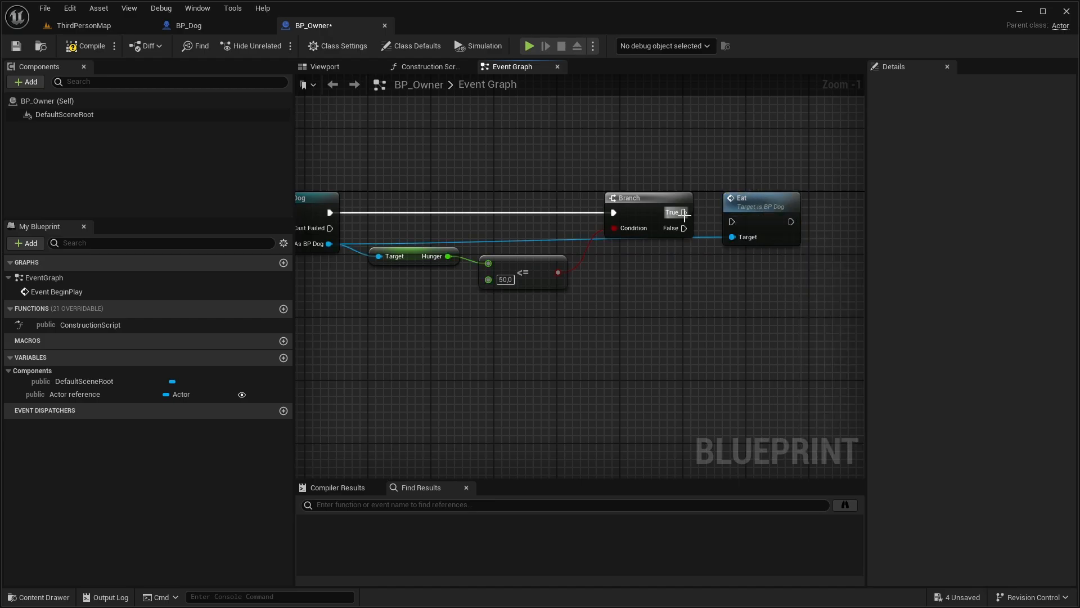
pyautogui.scroll(-3)
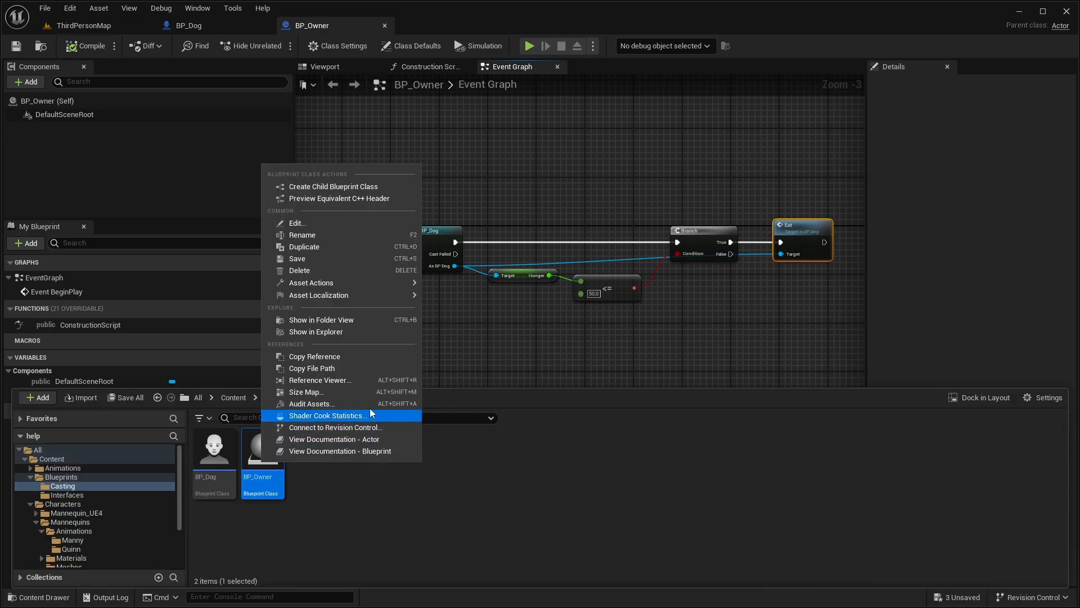
# Open BP_Owner's Size Map: 77 assets, about 115.8 MB, including BP_Dog.
pyautogui.click(305, 392)
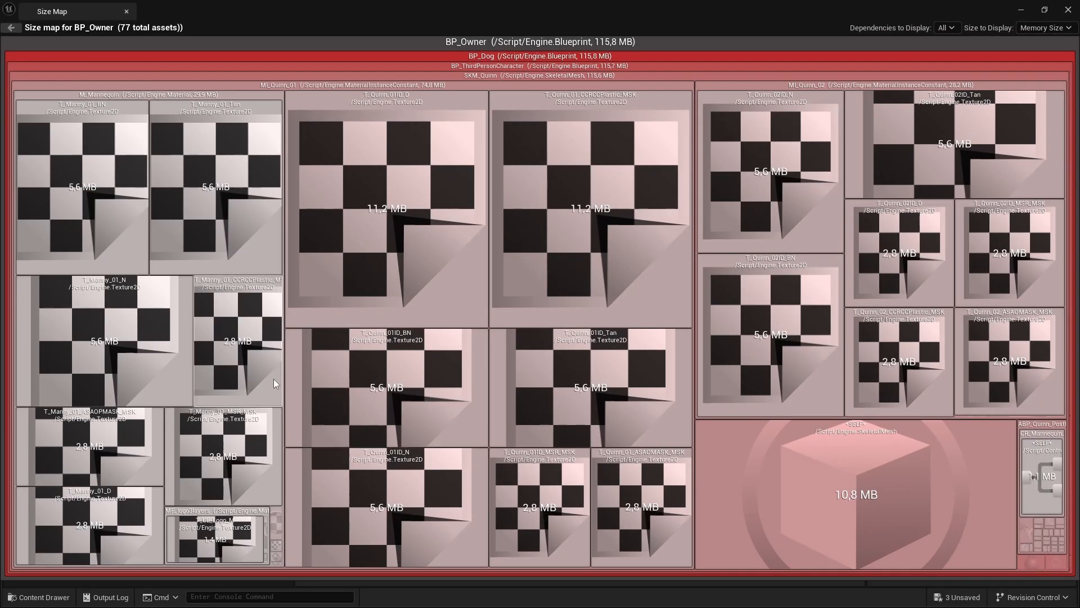
pyautogui.moveTo(269, 380)
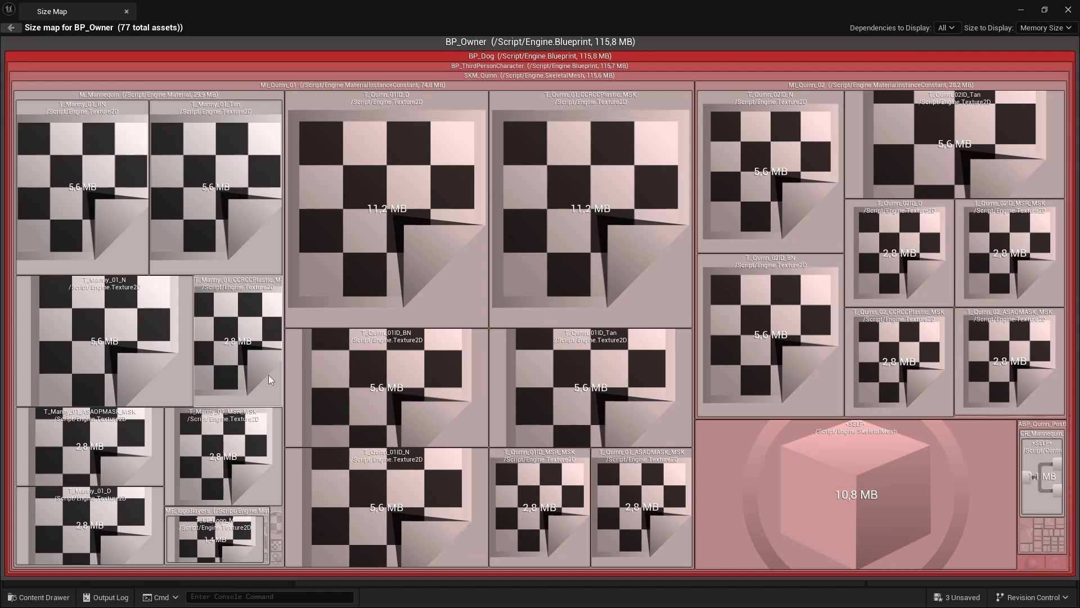
pyautogui.moveTo(724, 354)
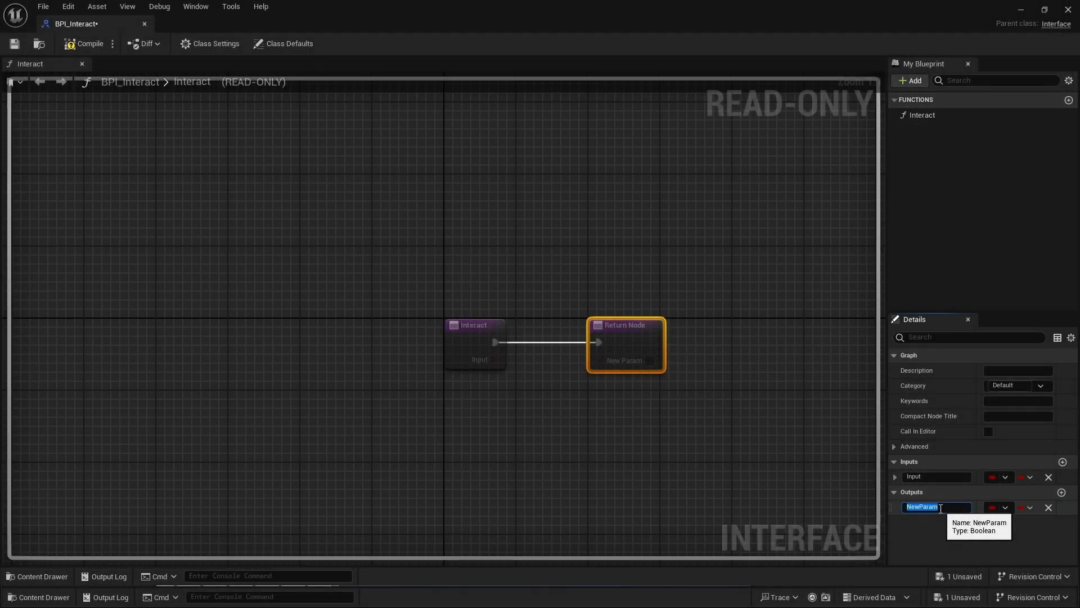
# Place an Event Interact node with an Input pin in BP_Door's Event Graph.
pyautogui.click(309, 26)
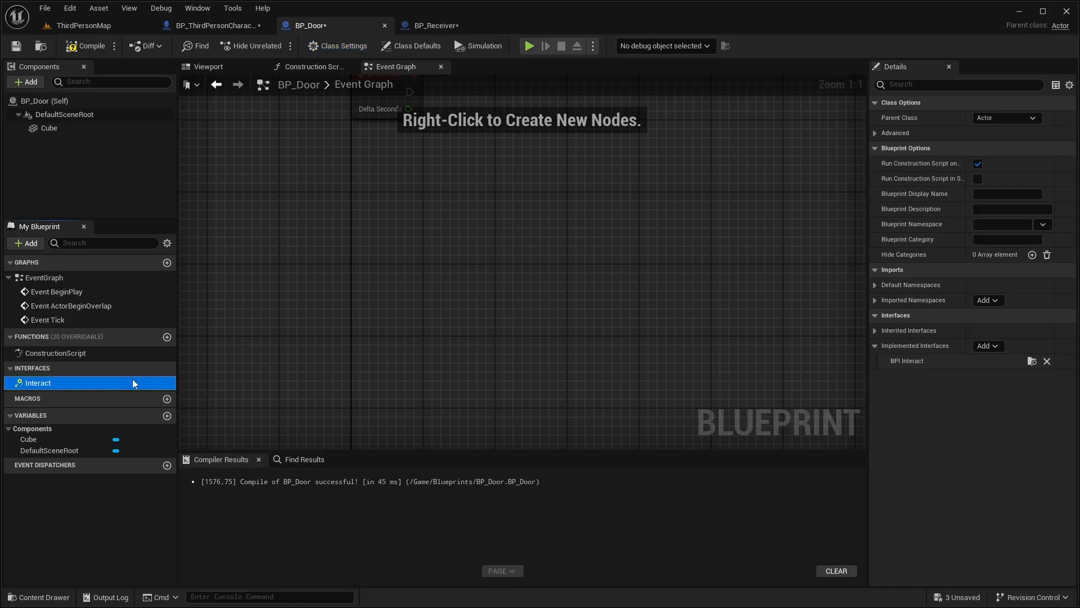
pyautogui.doubleClick(39, 383)
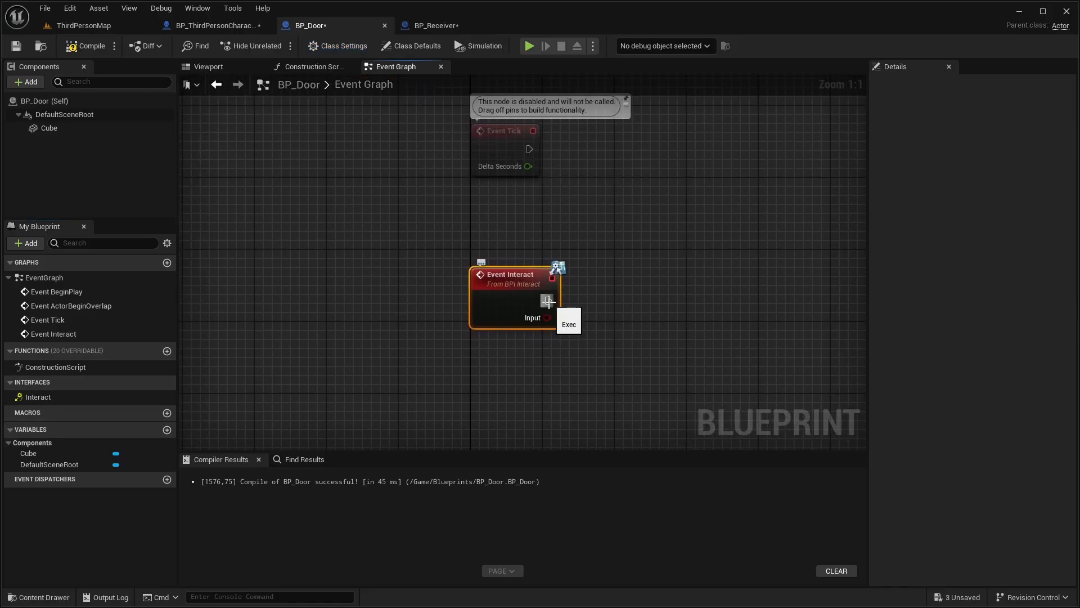